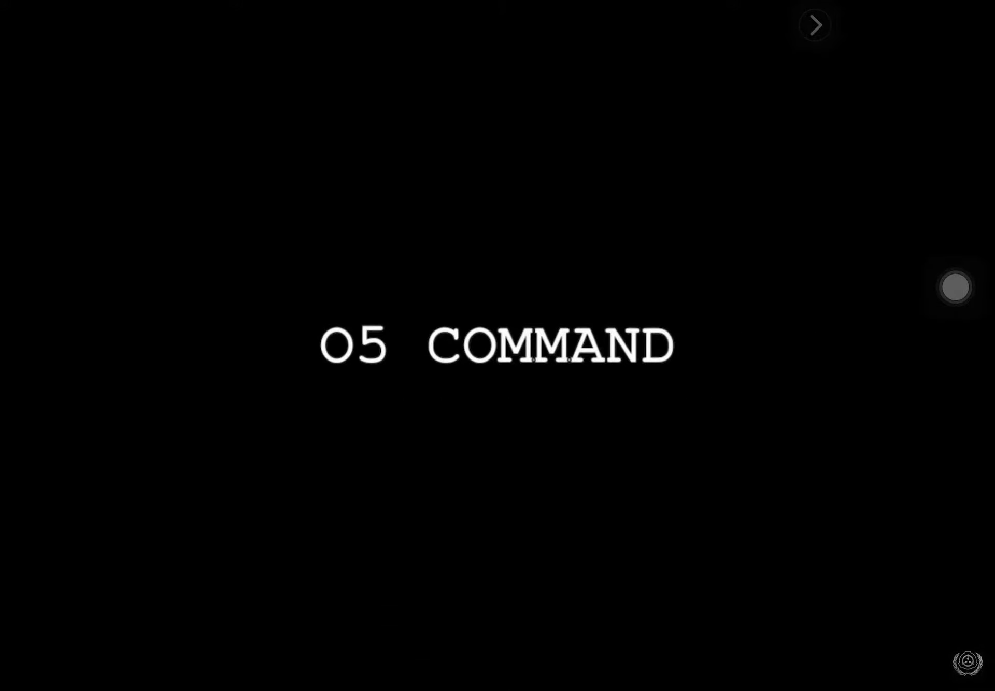
Step: Advance from the 'O5 COMMAND' slide to the generic Title/Subtitle placeholder slide
left_click(814, 24)
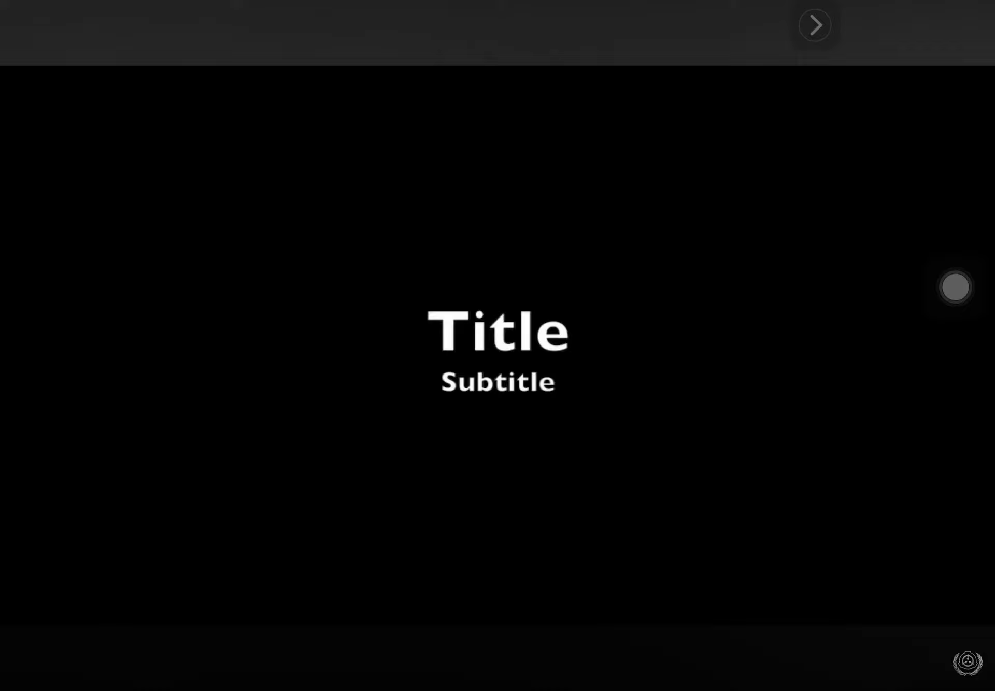
Step: Advance through the SCP logo slide to the photo of two seated men
left_click(815, 26)
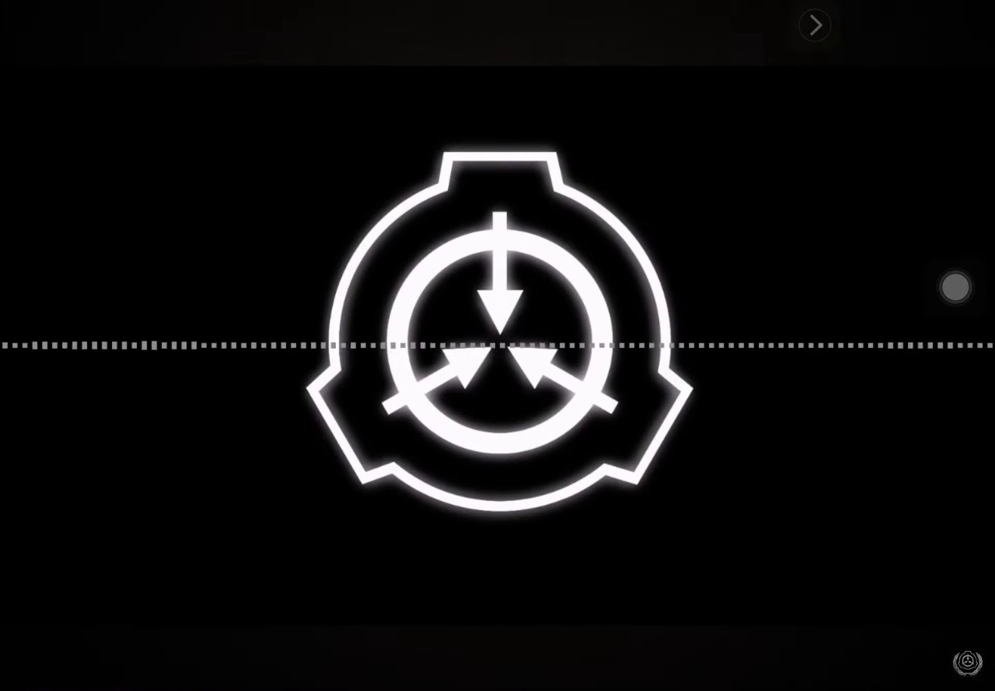
left_click(814, 24)
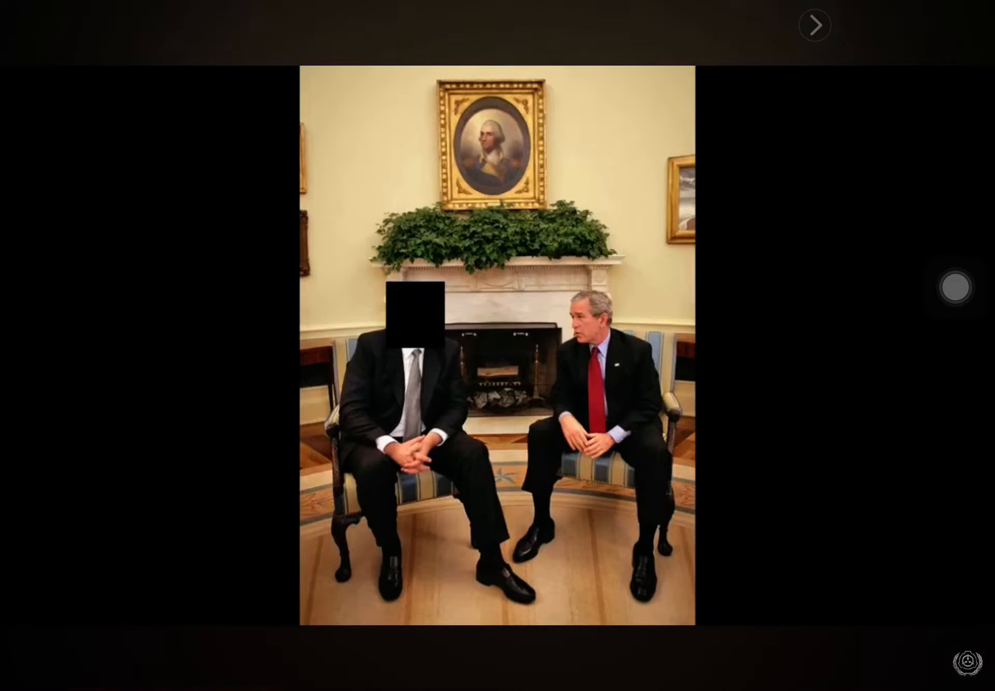